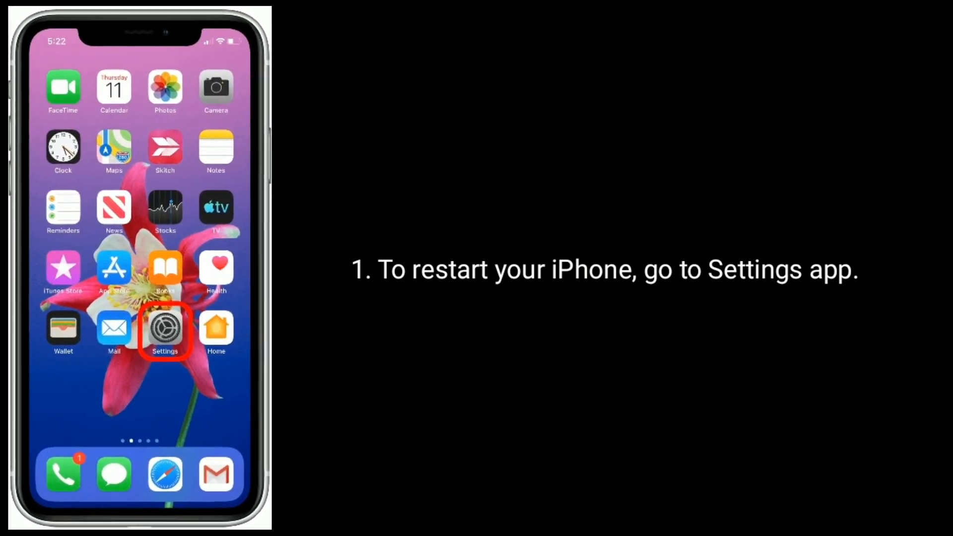
Step: From Settings > General, choose Shut Down to power off the iPhone before restarting
{"action": "left_click", "coordinate": [165, 332]}
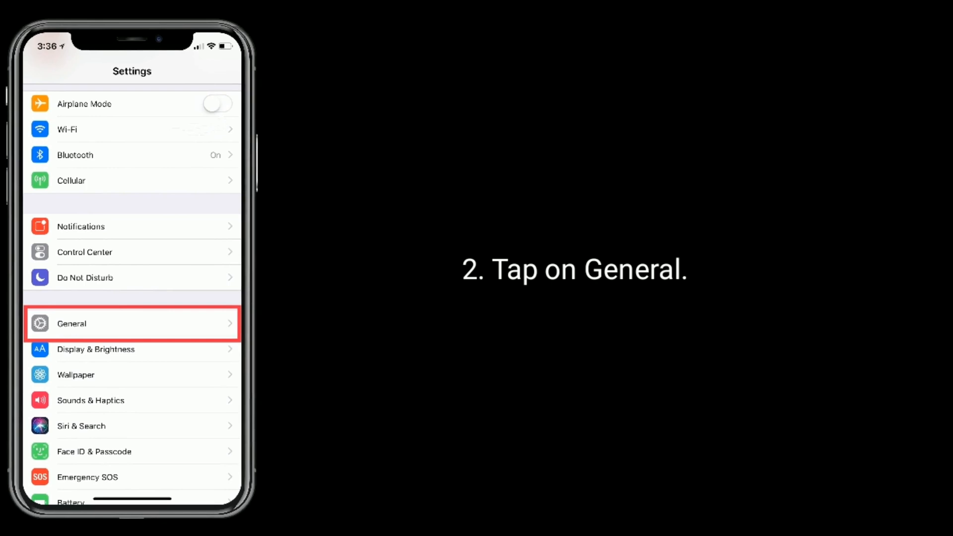
{"action": "left_click", "coordinate": [132, 322]}
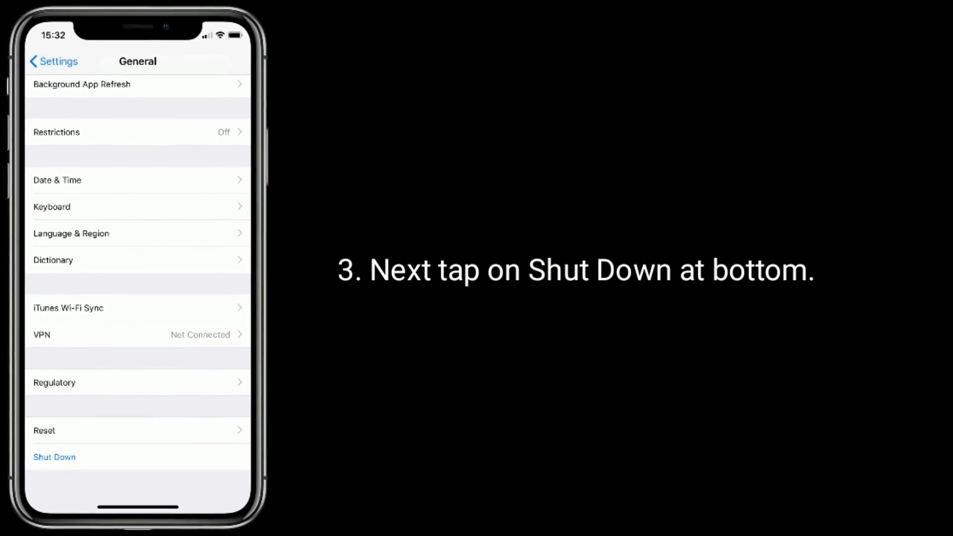
{"action": "left_click", "coordinate": [54, 457]}
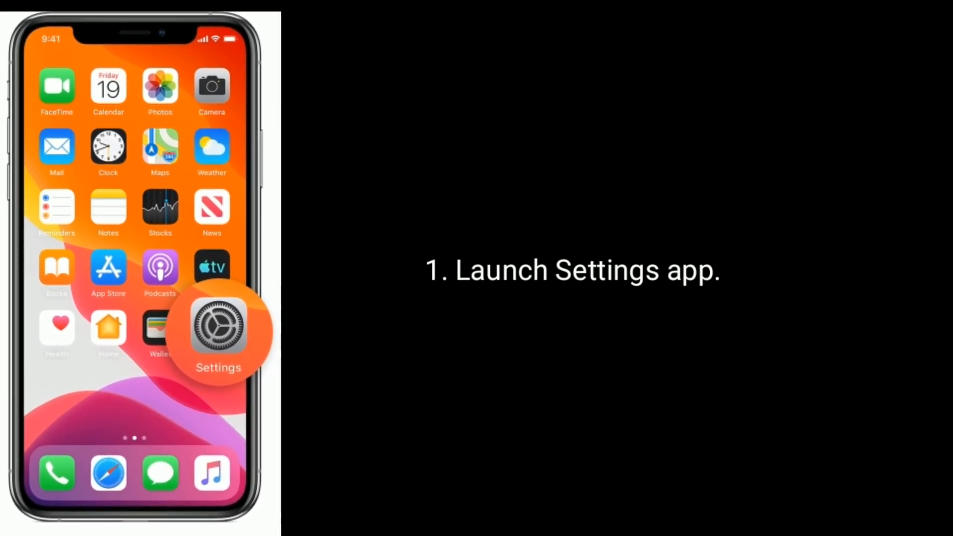
Step: In Settings > Safari, choose Clear History and Website Data
{"action": "left_click", "coordinate": [218, 328]}
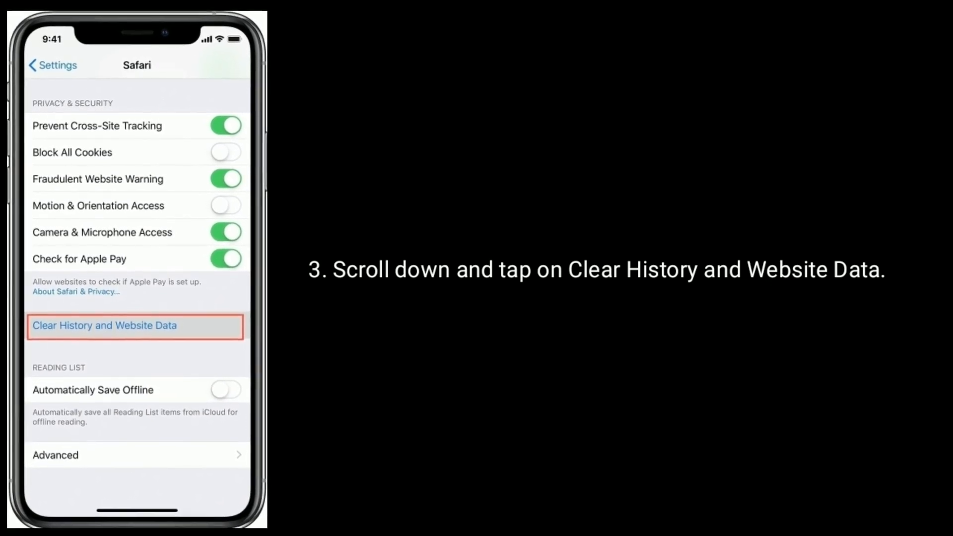
{"action": "left_click", "coordinate": [104, 326]}
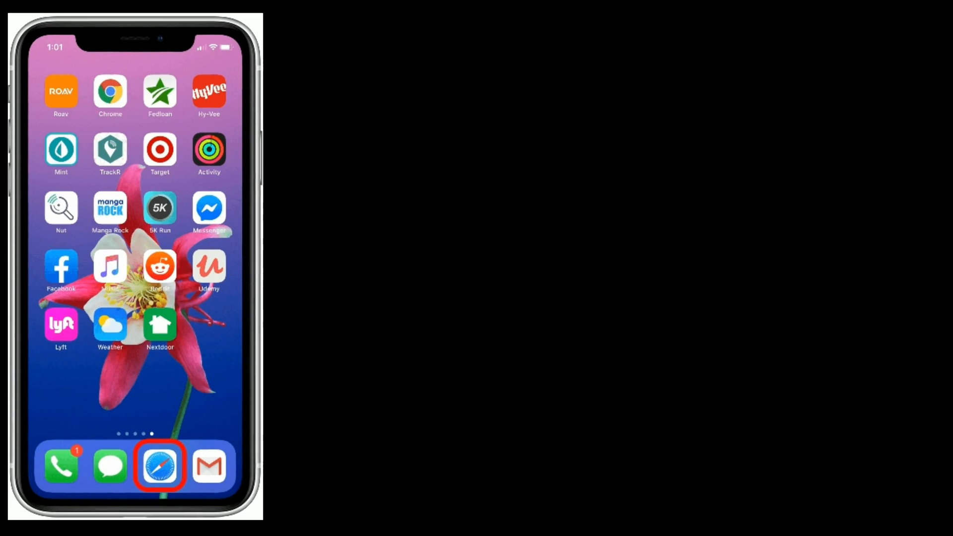
Step: Launch Safari on the Sweet Setup site and show all open tabs
{"action": "left_click", "coordinate": [162, 468]}
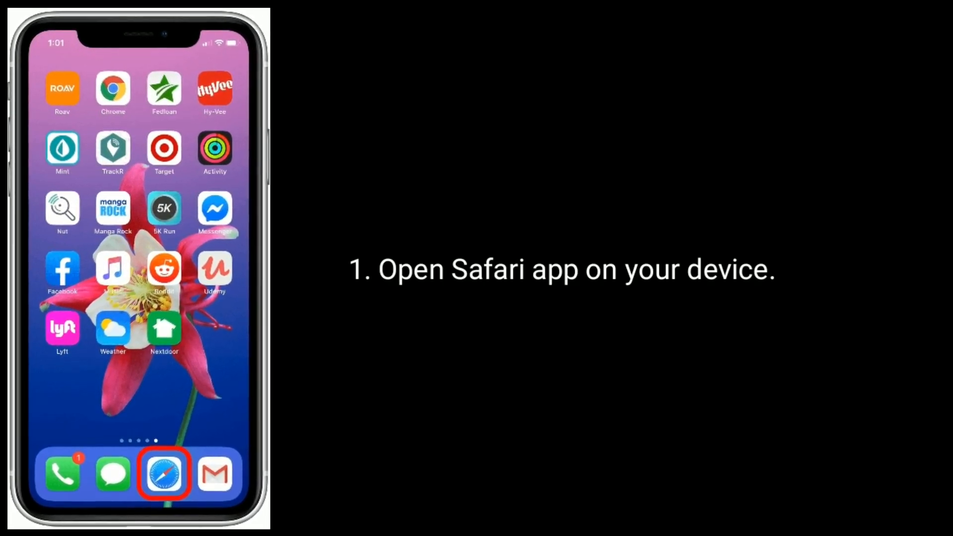
{"action": "left_click", "coordinate": [164, 474]}
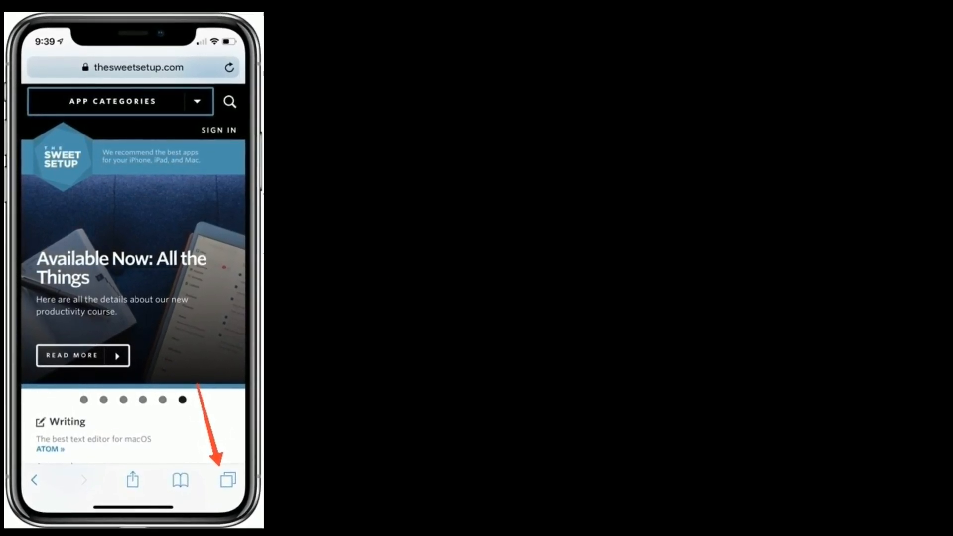
{"action": "left_click", "coordinate": [228, 481]}
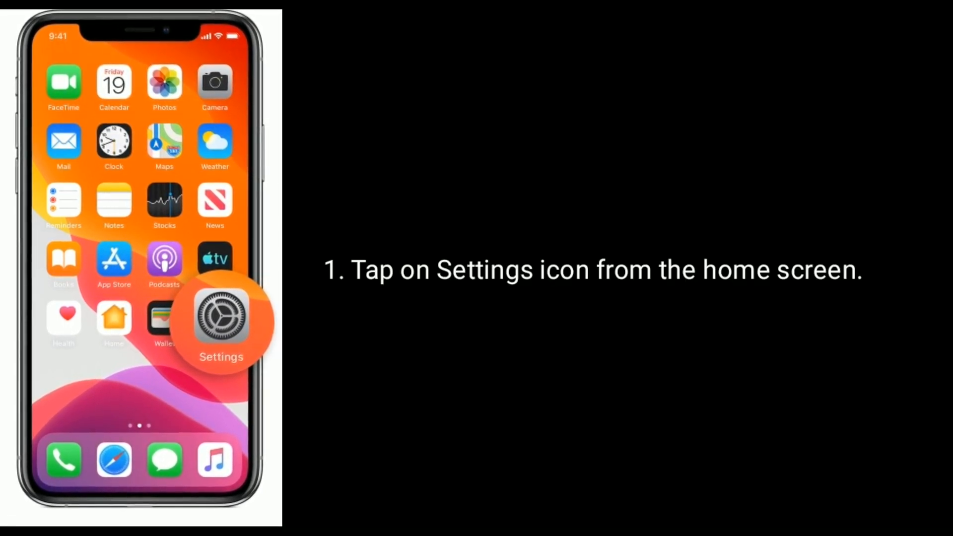
Step: In Settings > Safari, switch off Safari Suggestions and go into Advanced
{"action": "left_click", "coordinate": [221, 322]}
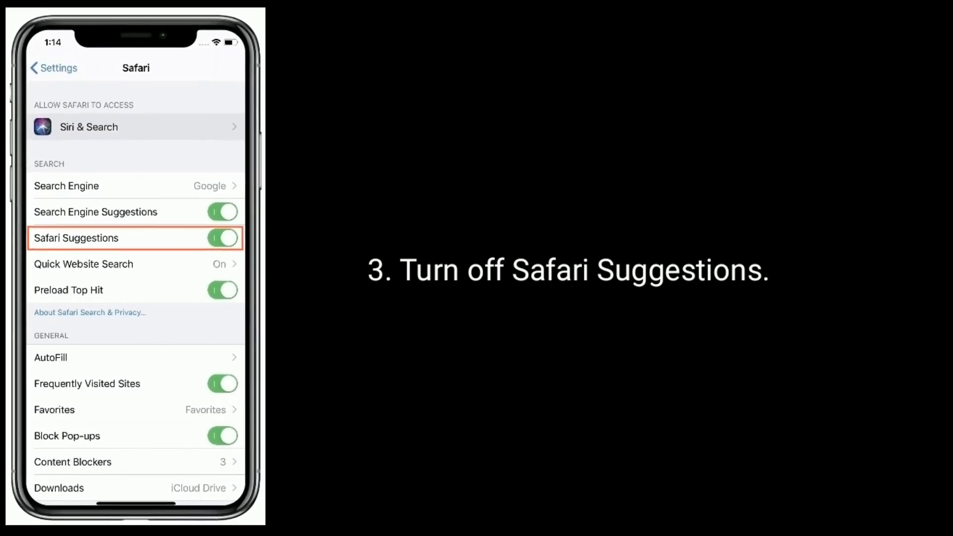
{"action": "scroll", "scroll_direction": "down", "scroll_amount": 3}
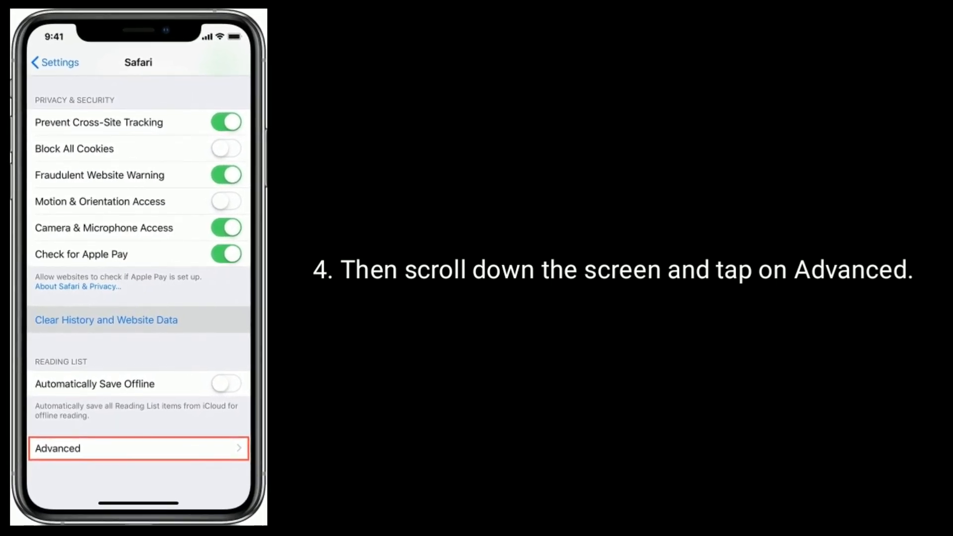
{"action": "left_click", "coordinate": [139, 447]}
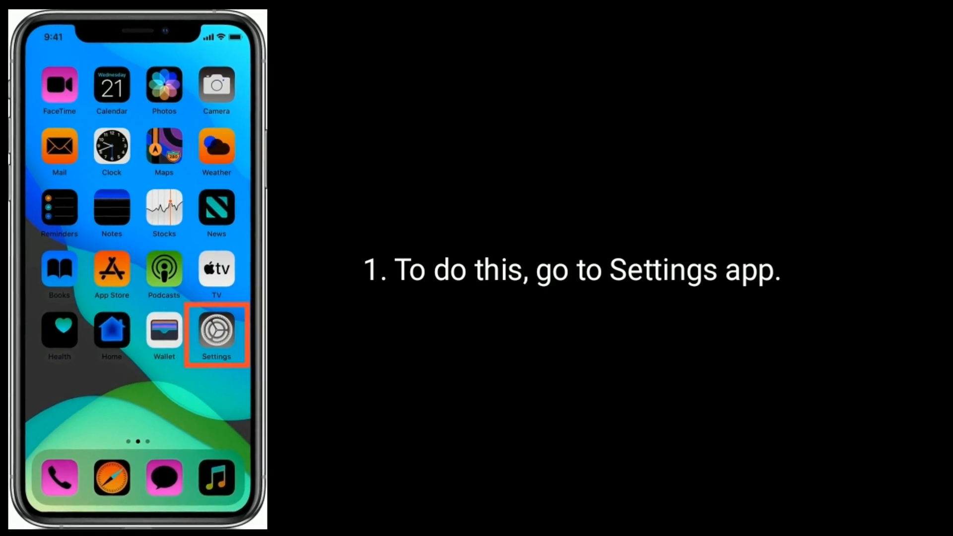
Step: In Settings > General > Reset, choose Reset Network Settings
{"action": "left_click", "coordinate": [215, 331]}
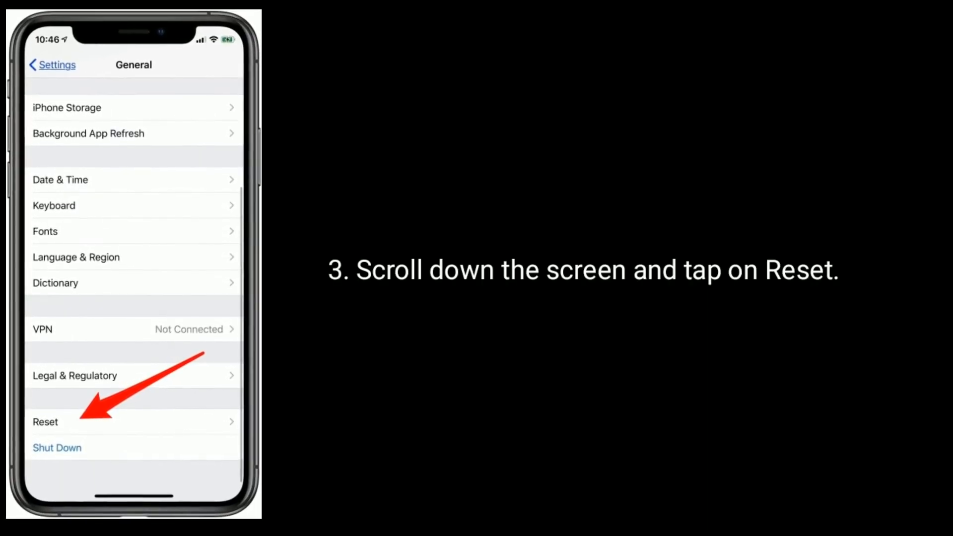
{"action": "left_click", "coordinate": [45, 422]}
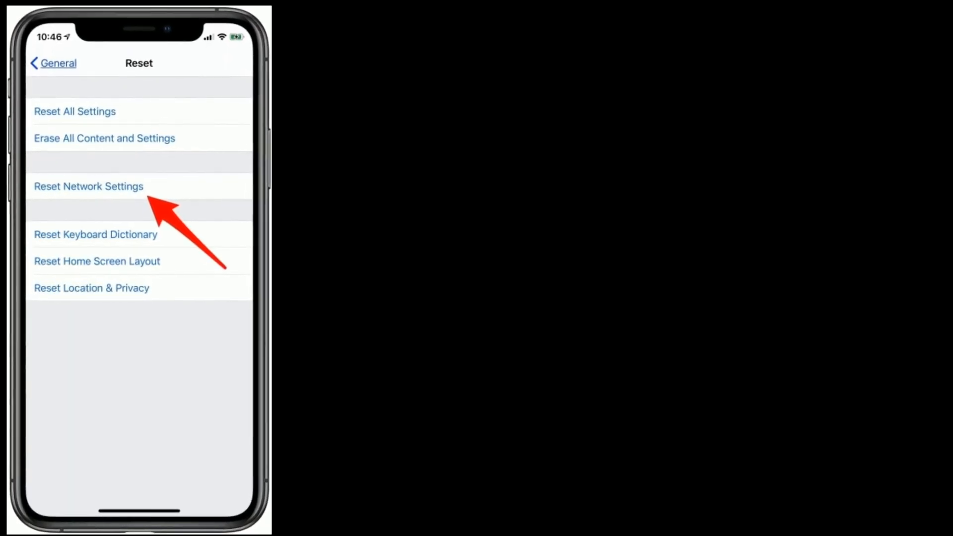
{"action": "left_click", "coordinate": [88, 186]}
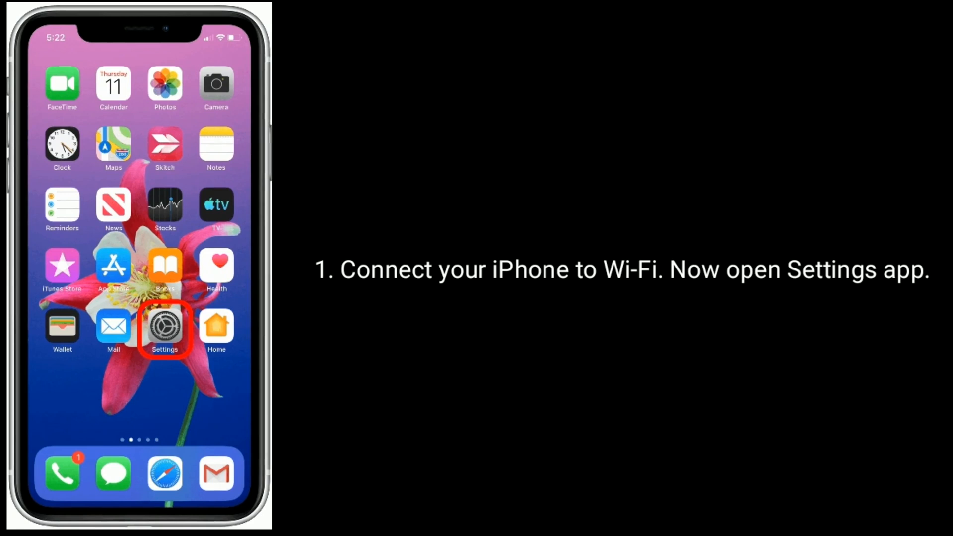
Step: In Settings > General, go to Software Update to install the pending update
{"action": "left_click", "coordinate": [164, 330]}
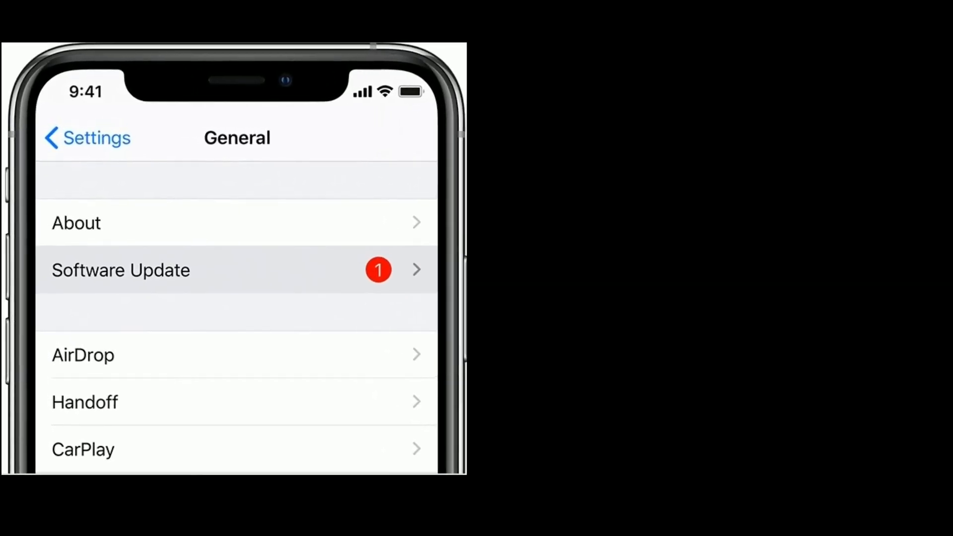
{"action": "left_click", "coordinate": [120, 270]}
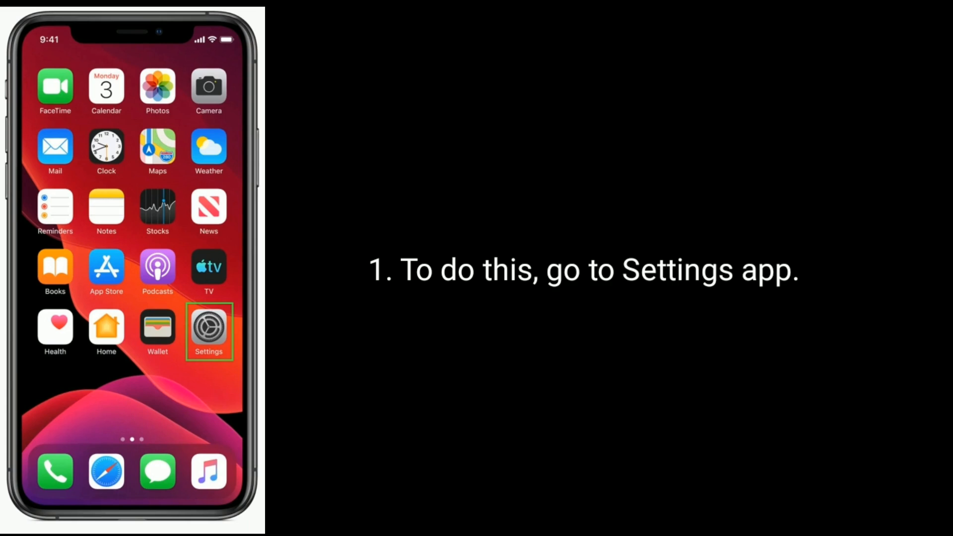
Step: In Settings > General > Background App Refresh, set Background App Refresh to Off
{"action": "left_click", "coordinate": [208, 332]}
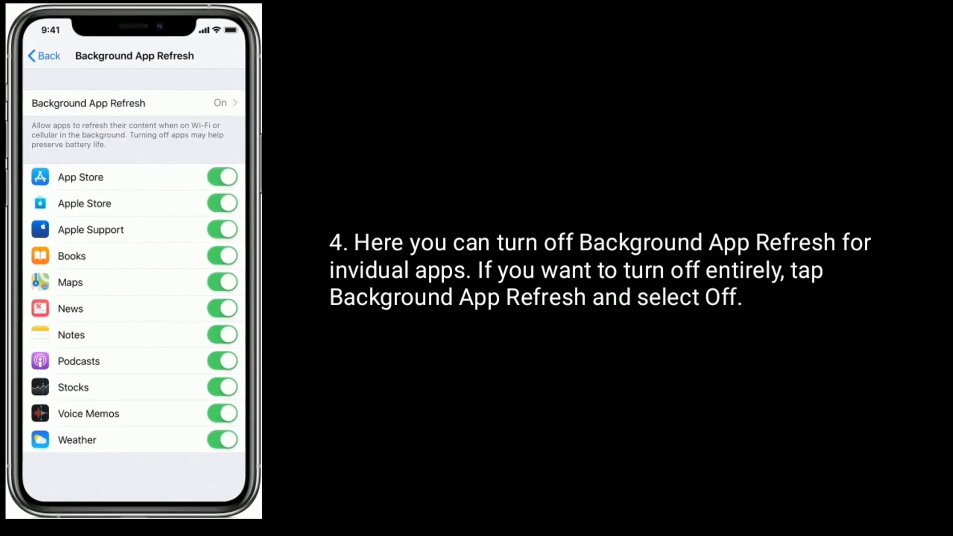
{"action": "left_click", "coordinate": [134, 102]}
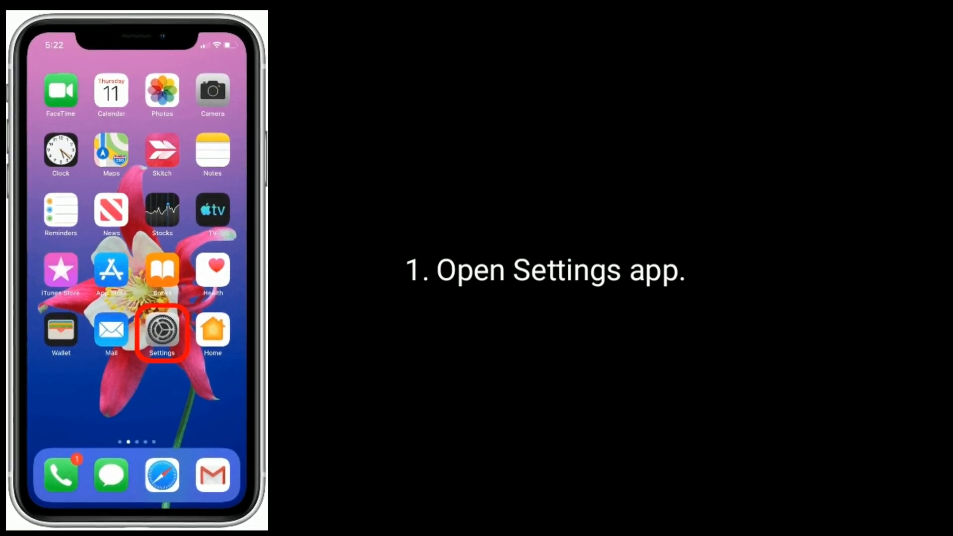
Step: In Settings > iTunes & App Store, switch off App Updates under Automatic Downloads
{"action": "left_click", "coordinate": [161, 328]}
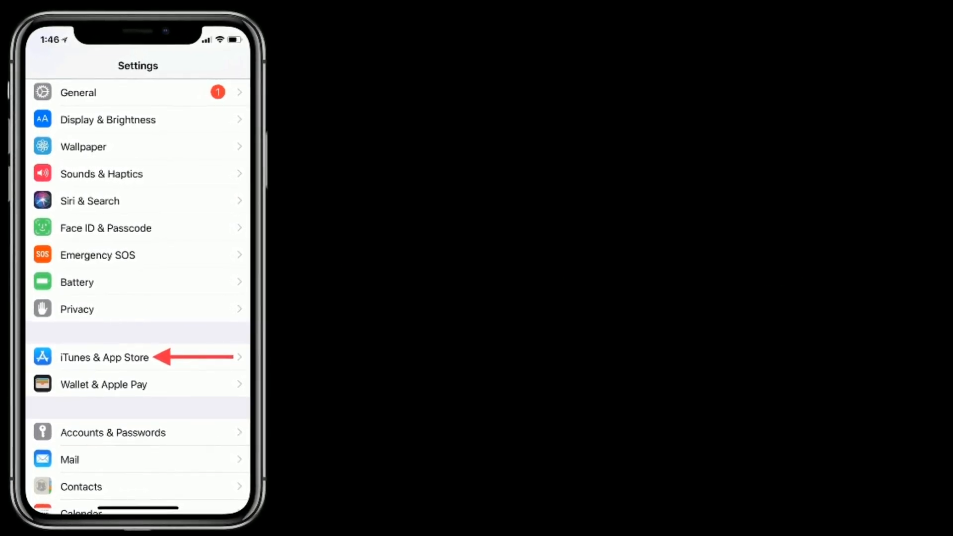
{"action": "left_click", "coordinate": [104, 356]}
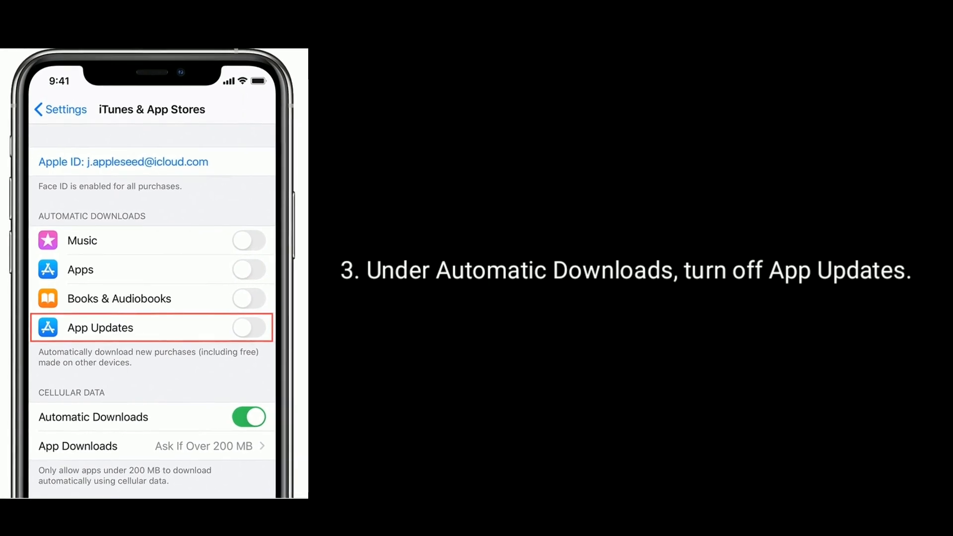